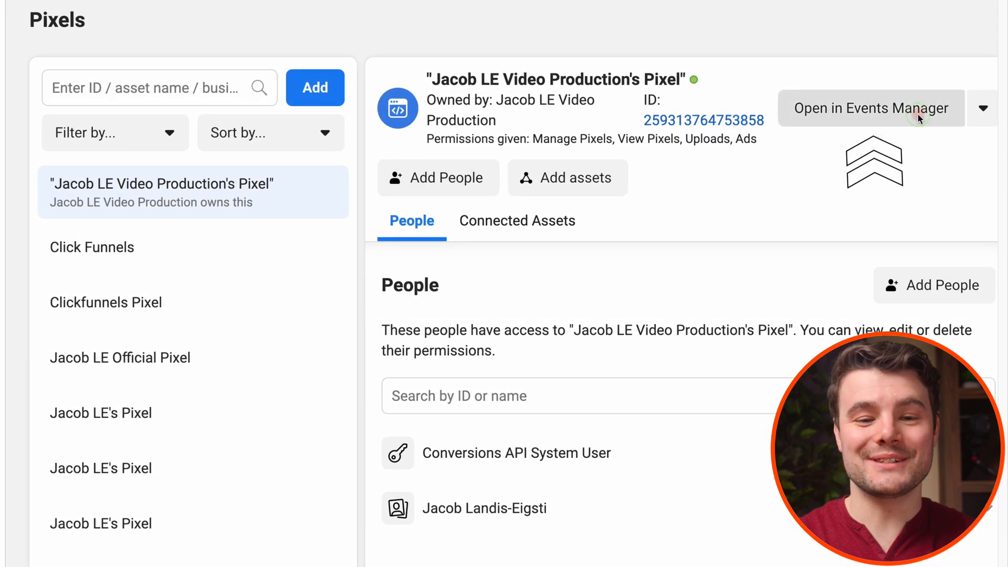
click(870, 109)
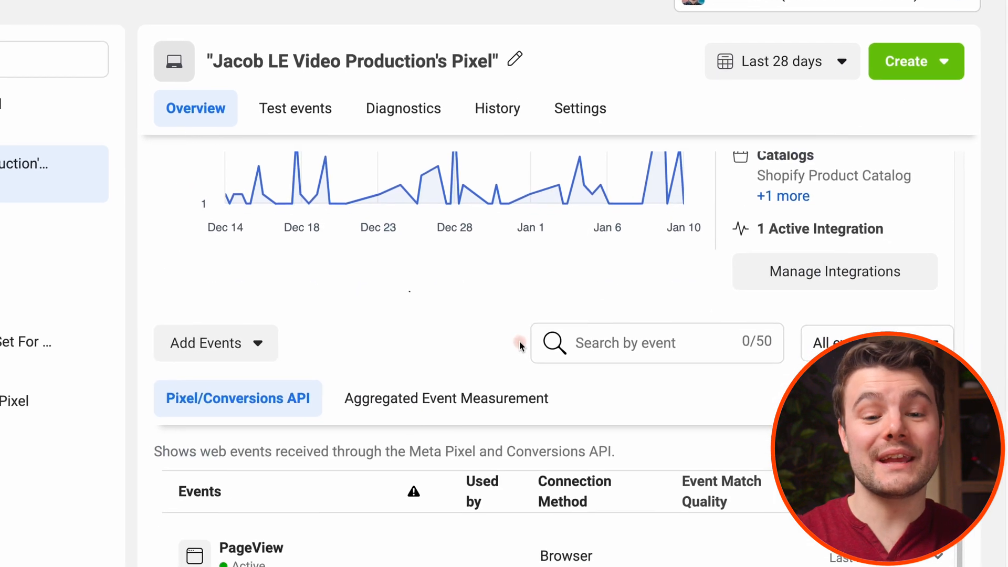
click(446, 398)
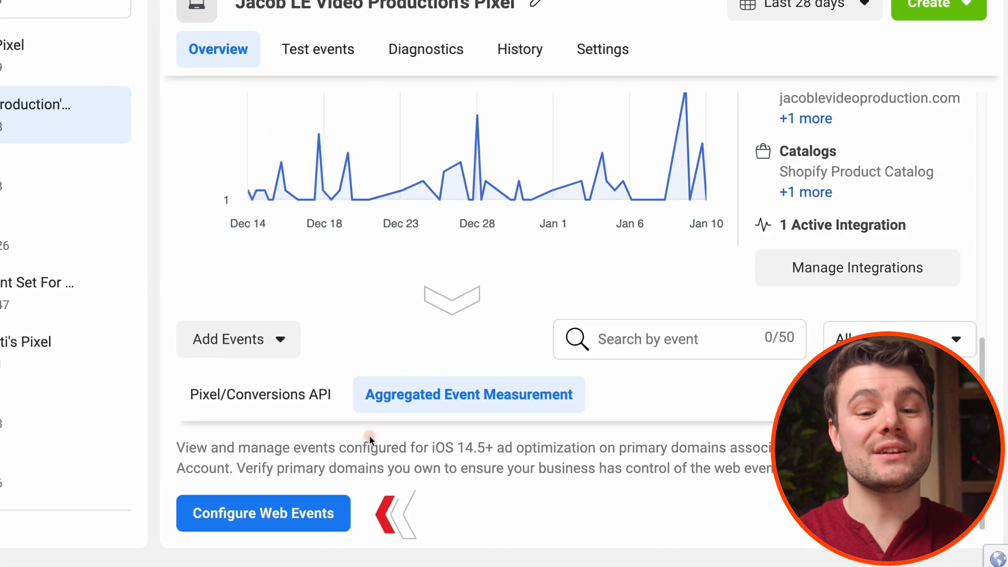
From Web Event Configurations, start managing jacobletestsite.com's prioritized events, raising the edit warning
click(263, 513)
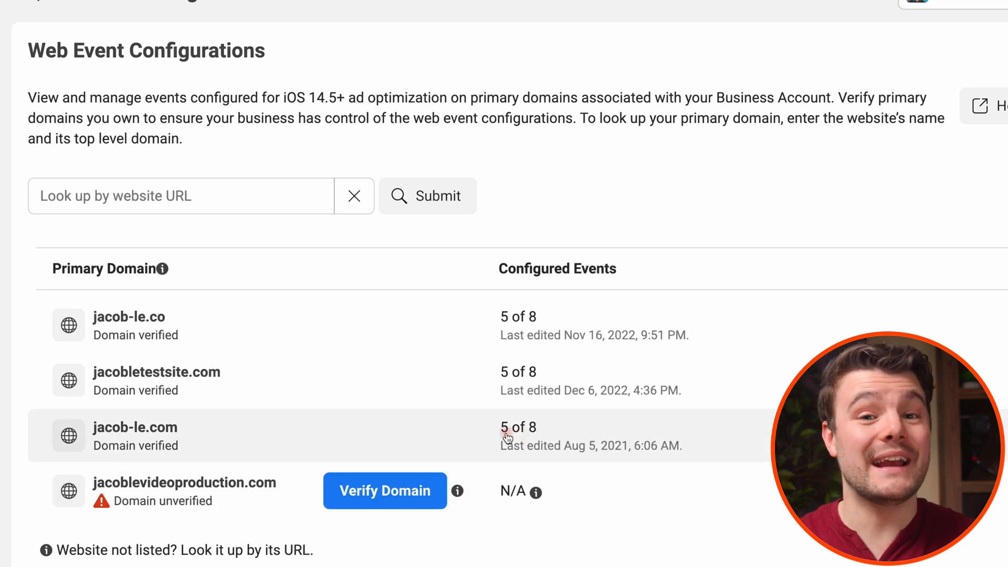
scroll(down, 3)
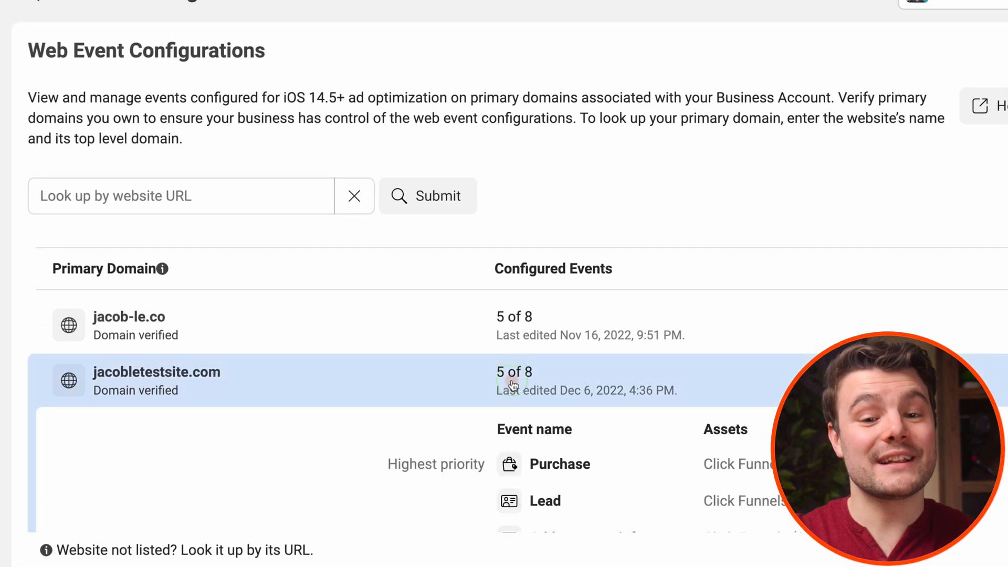
scroll(down, 3)
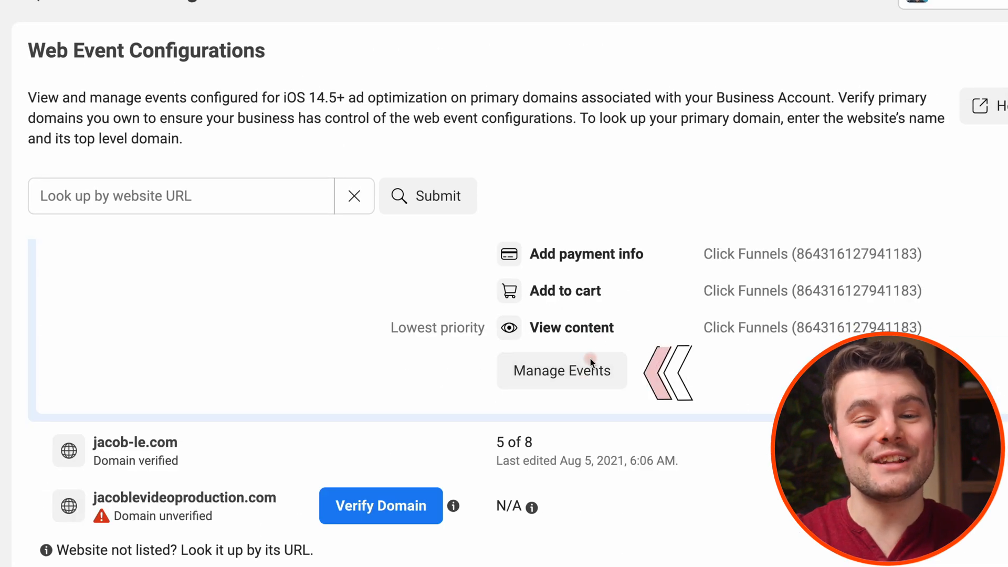
click(561, 370)
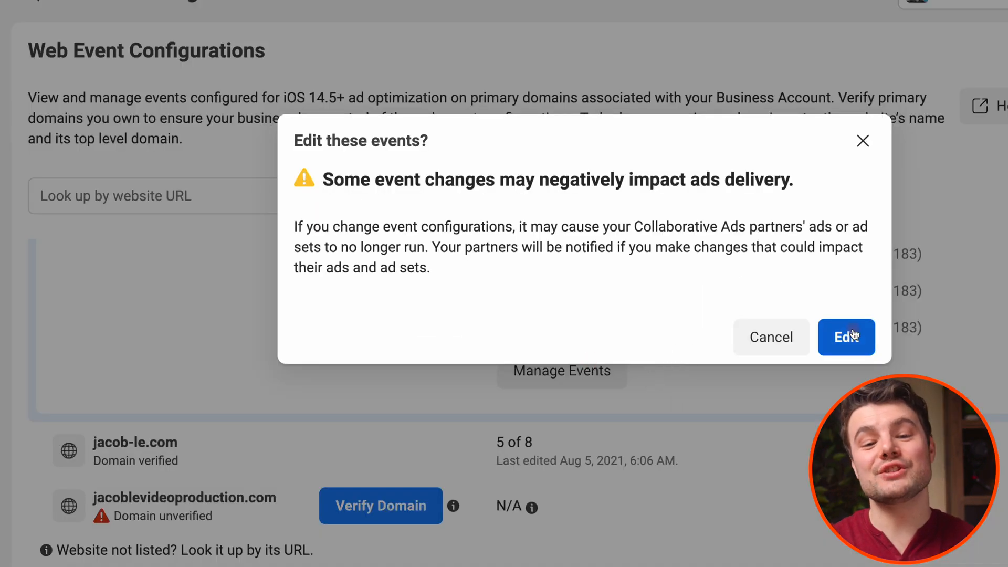
Confirm editing jacobletestsite.com's events and add one empty highest-priority event slot
click(846, 337)
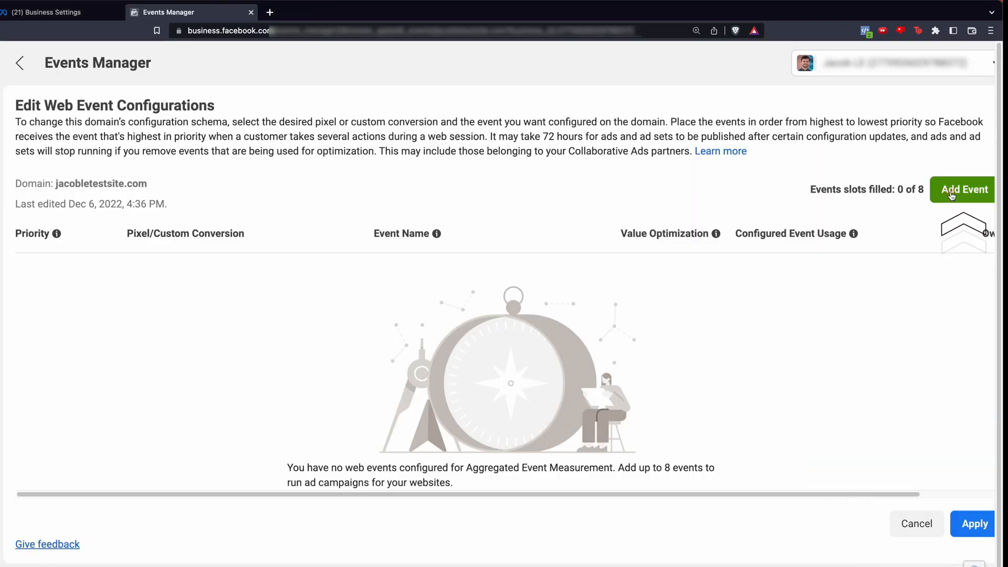
click(962, 189)
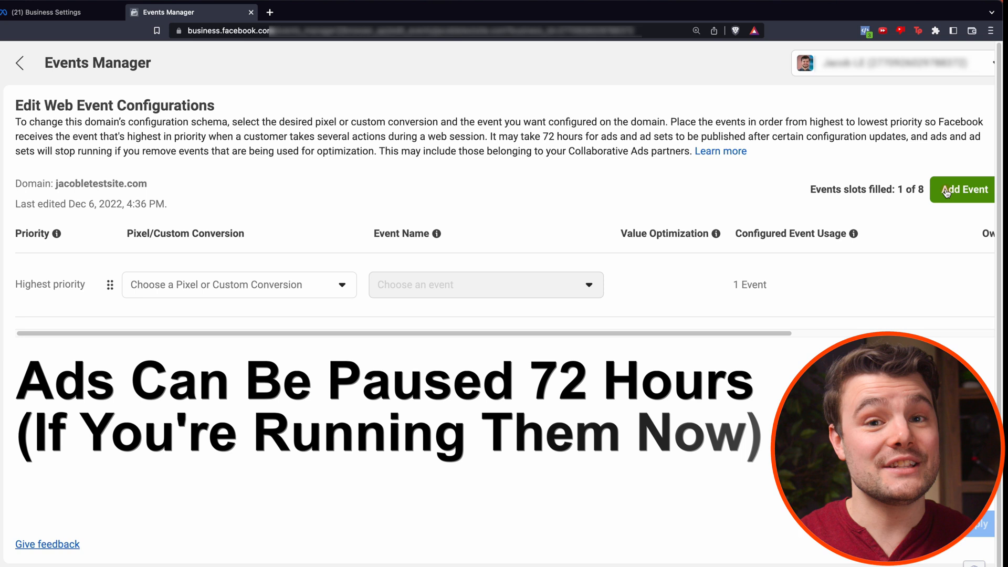
mouse_move(810, 264)
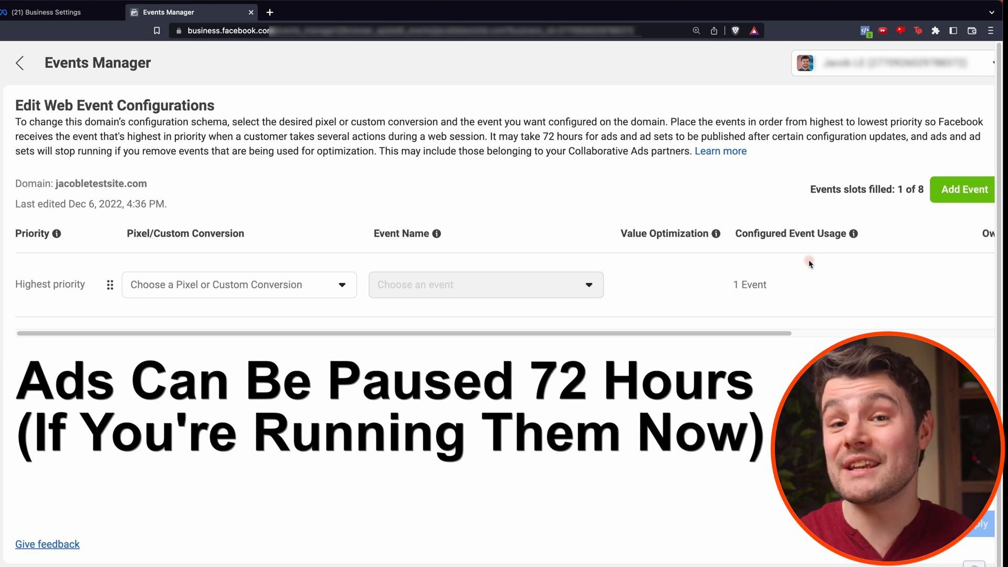
mouse_move(630, 260)
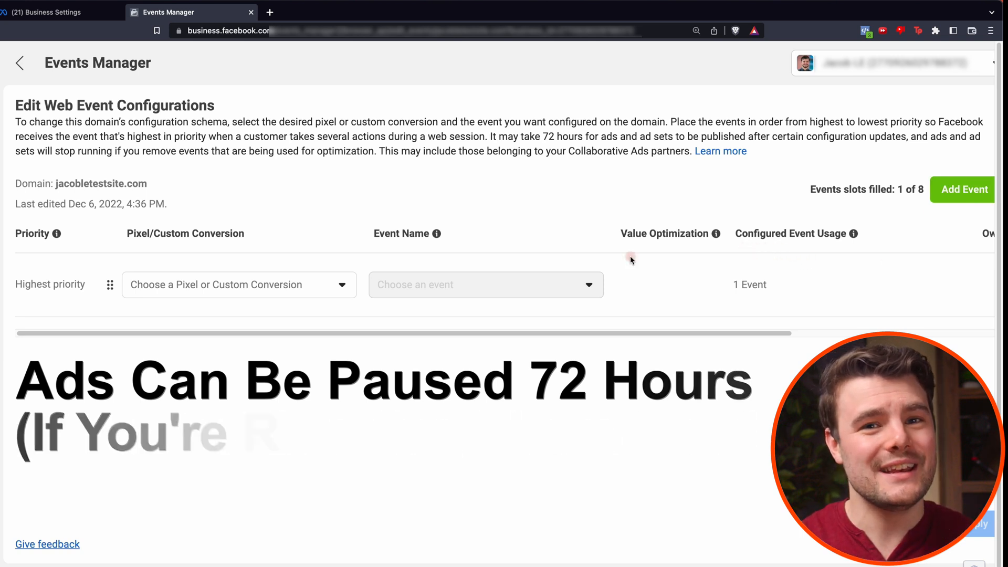
Assign Jacob LE Official Pixel to the event slots for Purchase through View content
click(239, 284)
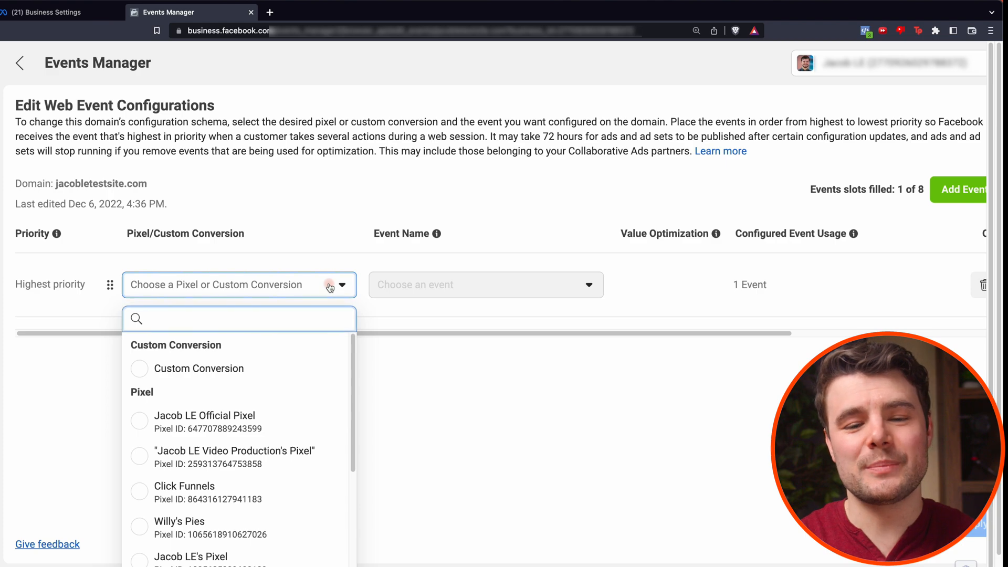
click(204, 415)
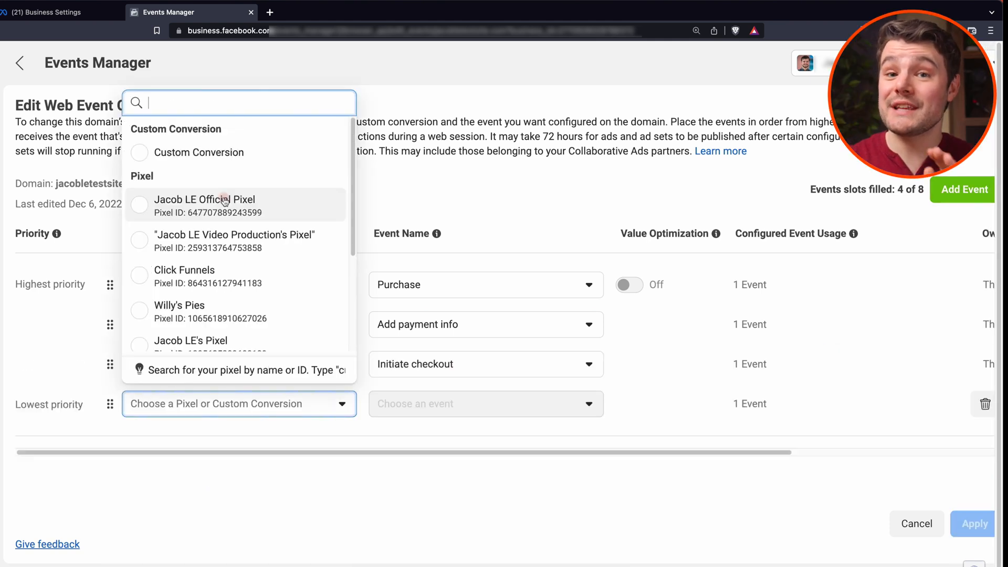
click(204, 200)
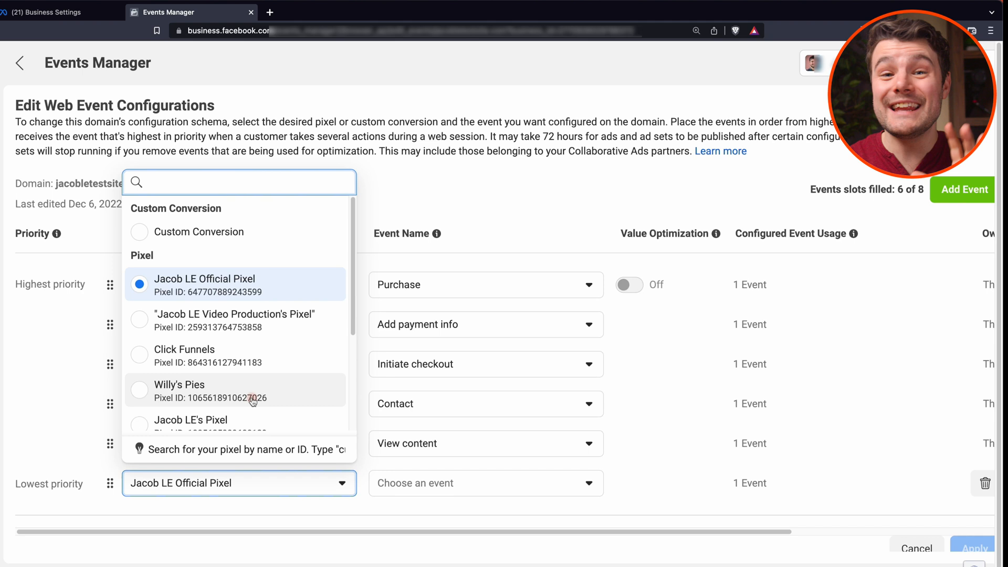
click(200, 232)
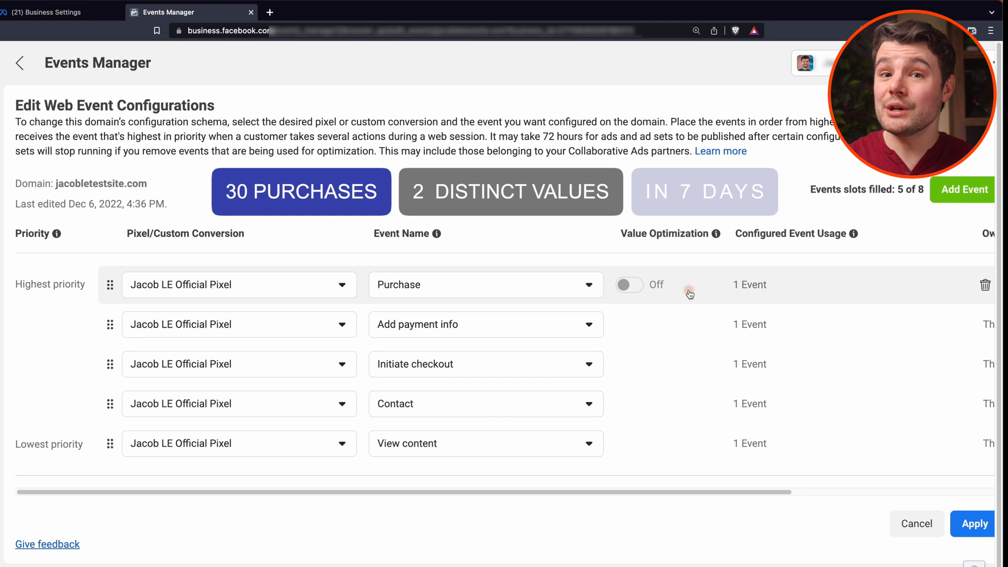
click(704, 192)
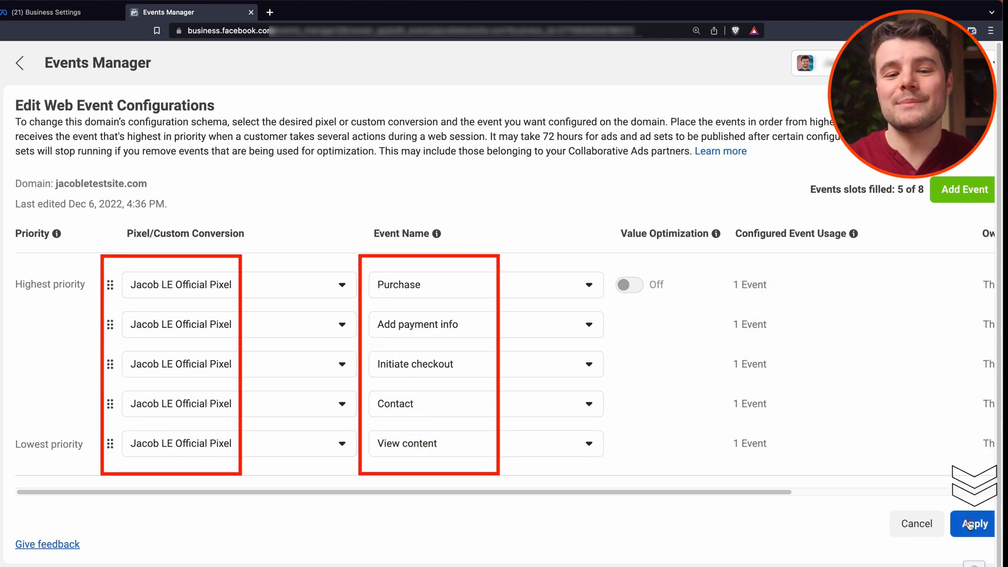
Apply and confirm the five-event configuration for jacobletestsite.com
click(975, 524)
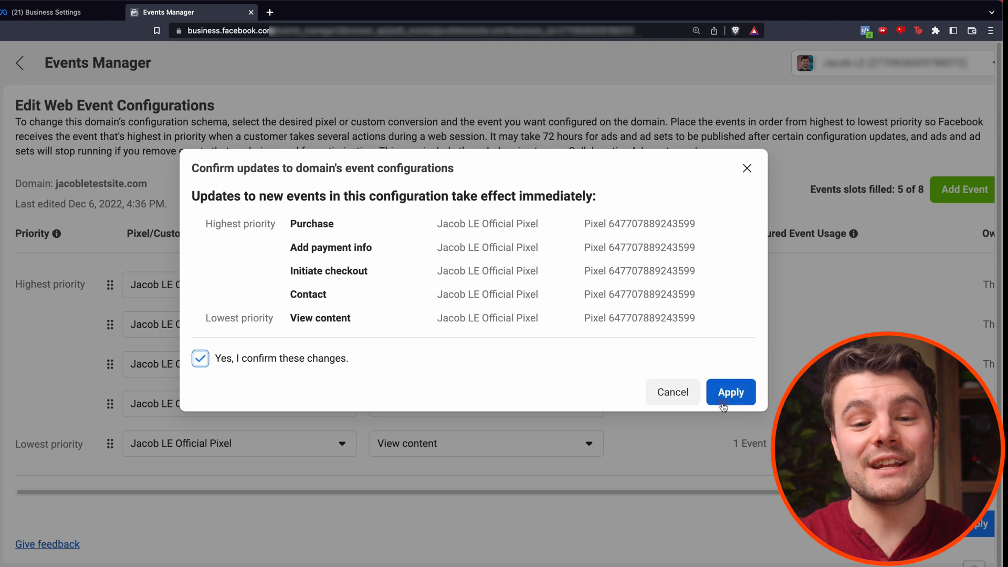
click(730, 393)
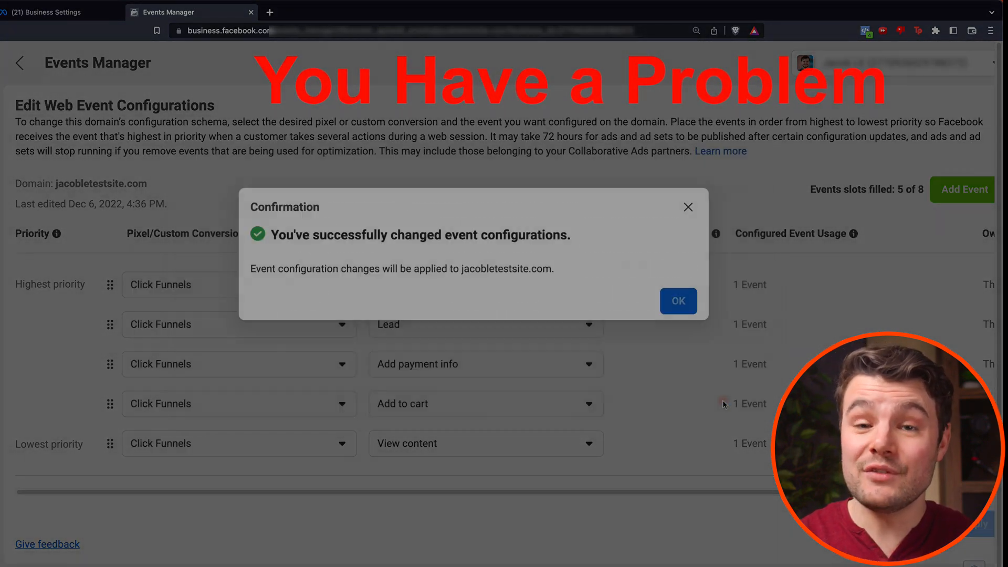